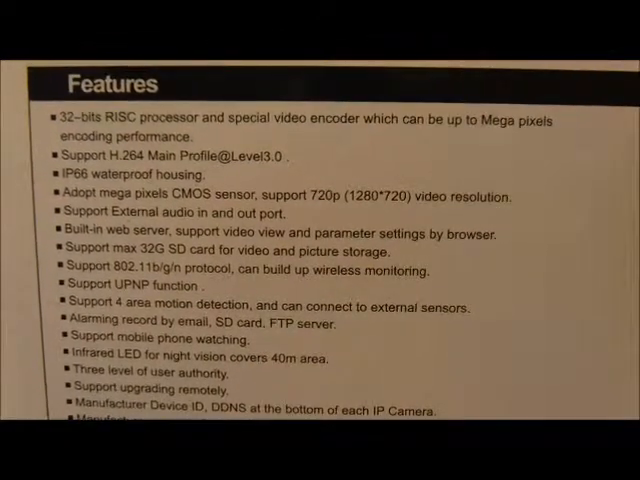
scroll("down", 3)
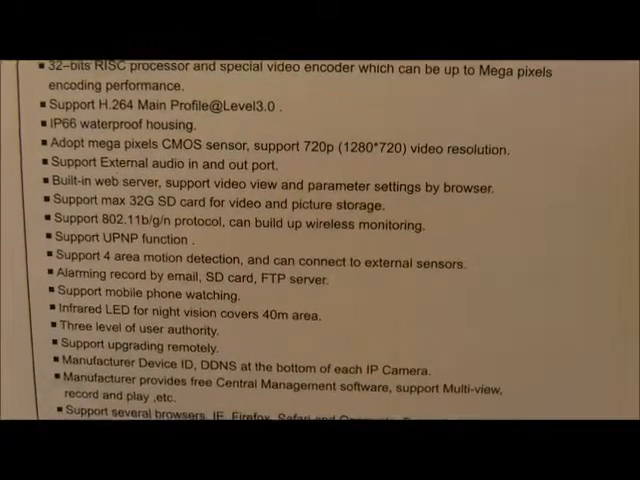
scroll("down", 3)
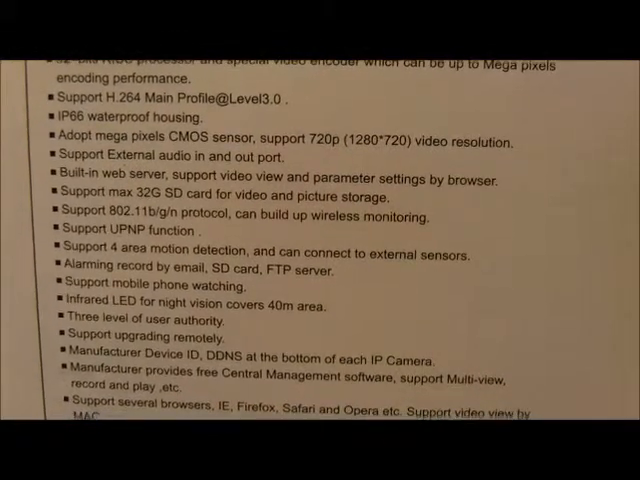
scroll("down", 3)
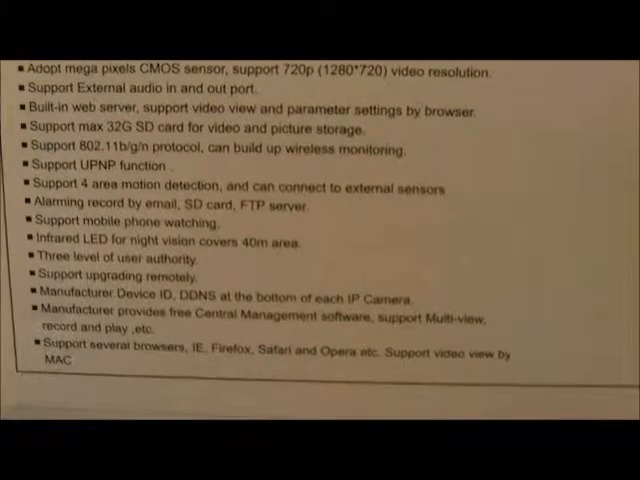